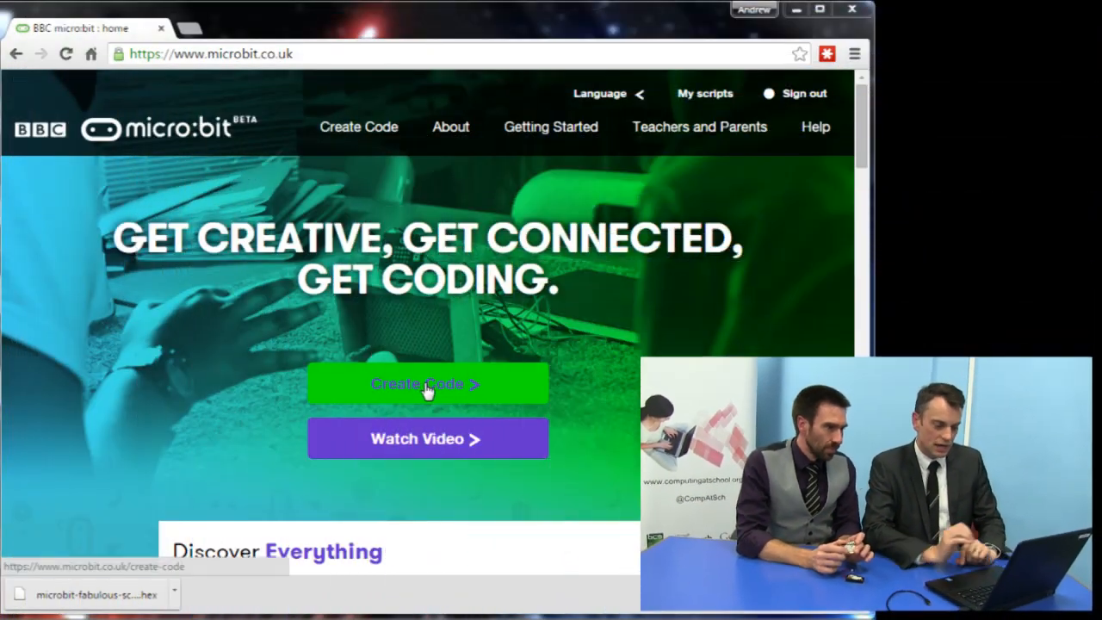
- Start a new, empty block script from the micro:bit home page via Create Code
{"action": "left_click", "coordinate": [426, 383]}
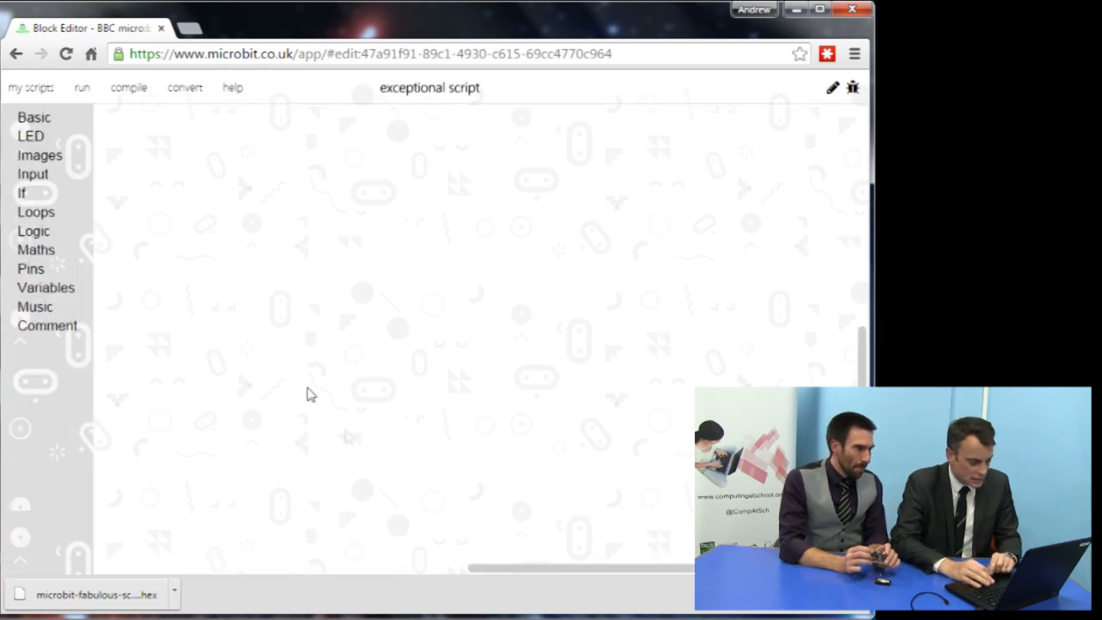
{"action": "mouse_move", "coordinate": [284, 338]}
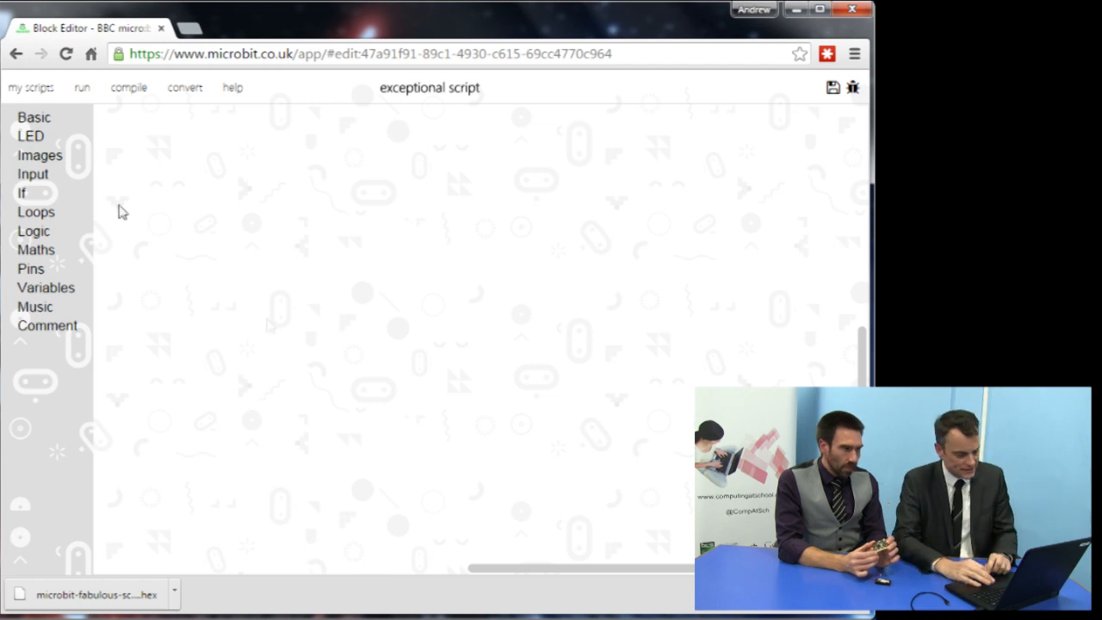
- Show the Input category's event blocks to reach the 'on shake' handler
{"action": "left_click", "coordinate": [32, 174]}
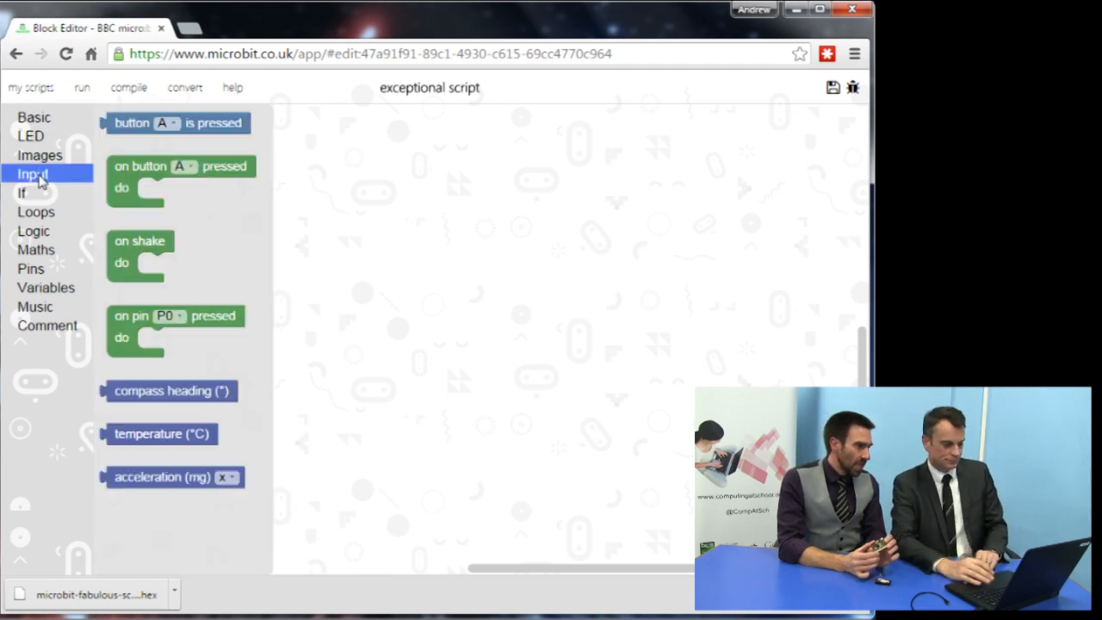
{"action": "mouse_move", "coordinate": [95, 228]}
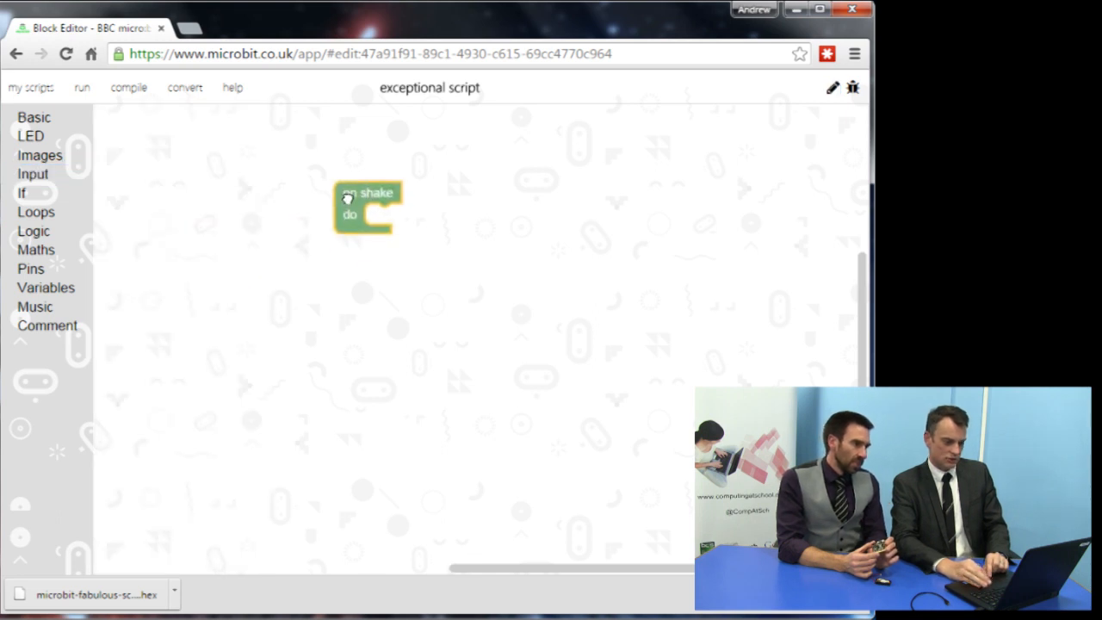
{"action": "mouse_move", "coordinate": [353, 193]}
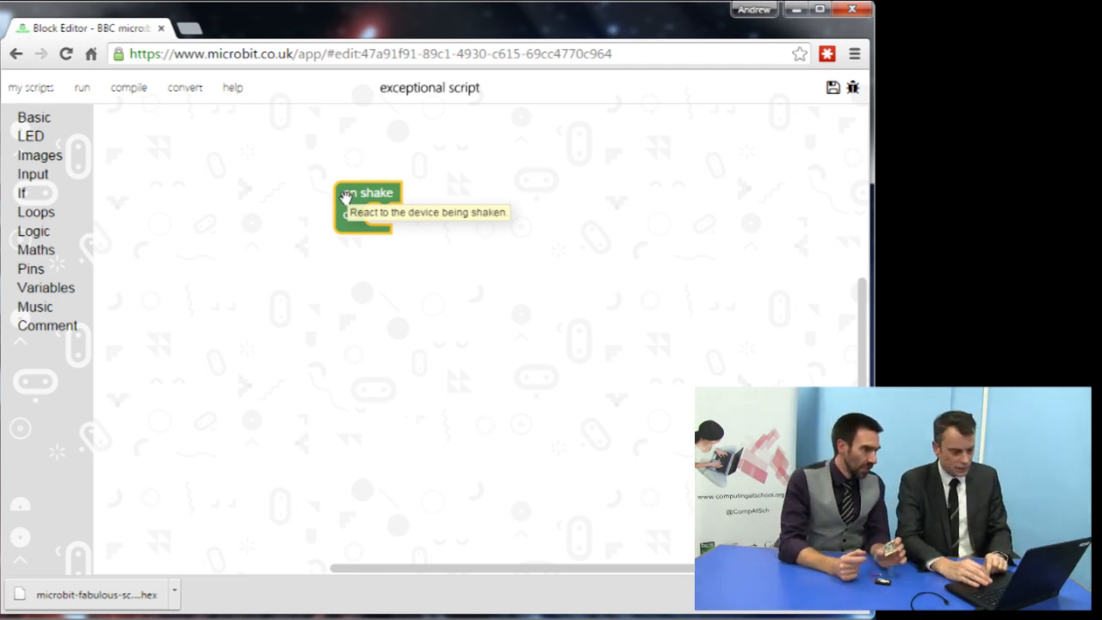
{"action": "mouse_move", "coordinate": [224, 235]}
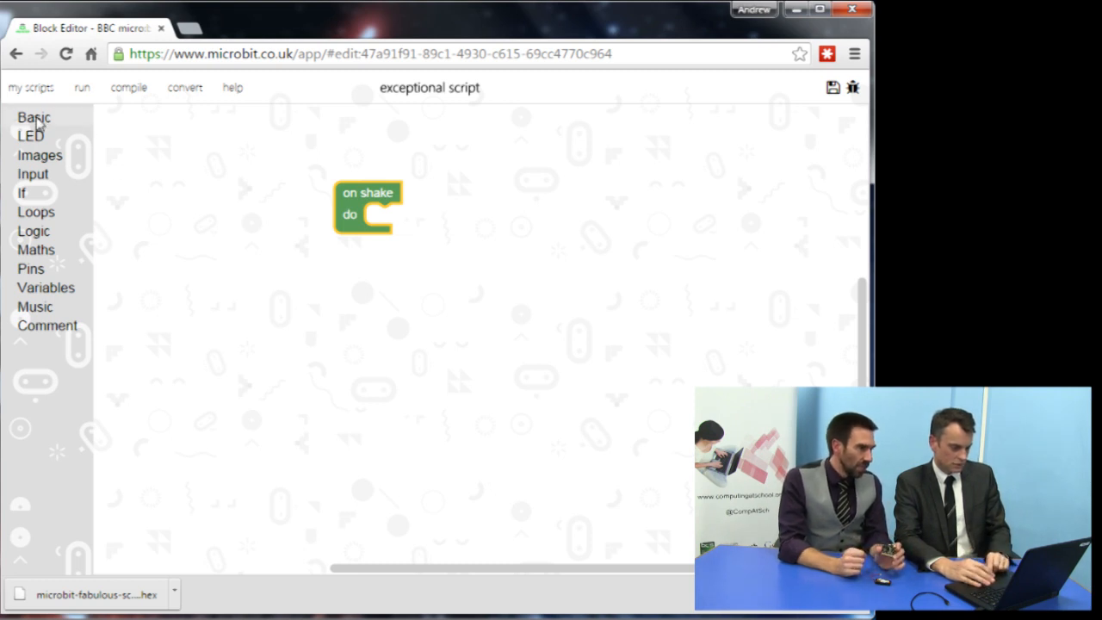
- Place a 'show number' block from Basic inside the on shake handler's do slot
{"action": "left_click", "coordinate": [35, 117]}
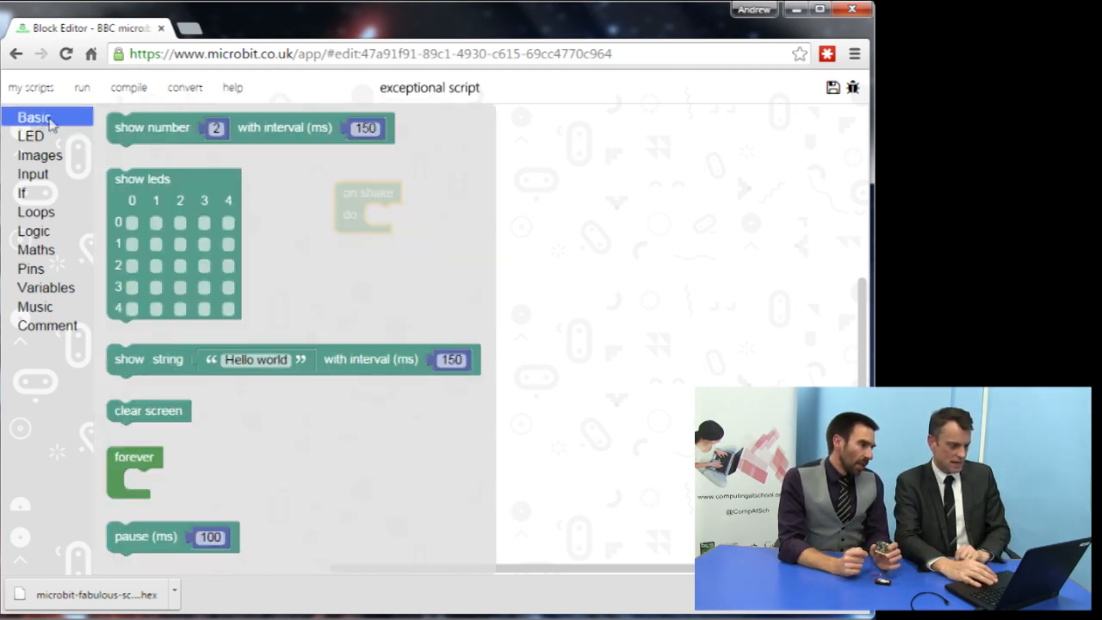
{"action": "mouse_move", "coordinate": [152, 127]}
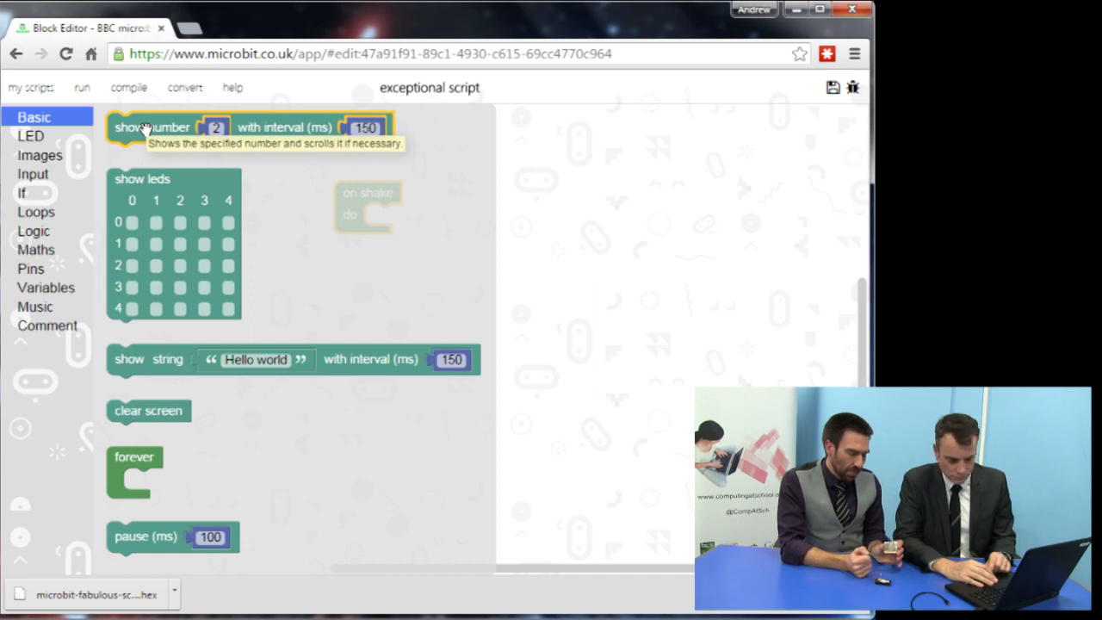
{"action": "left_click_drag", "start_coordinate": [155, 126], "coordinate": [383, 217]}
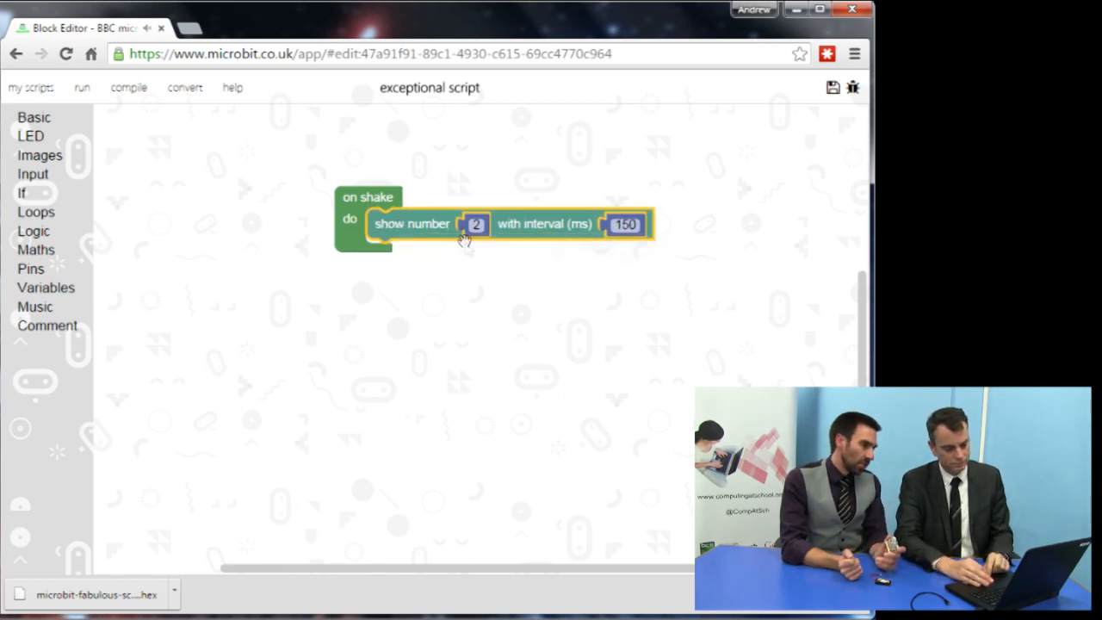
{"action": "mouse_move", "coordinate": [448, 320]}
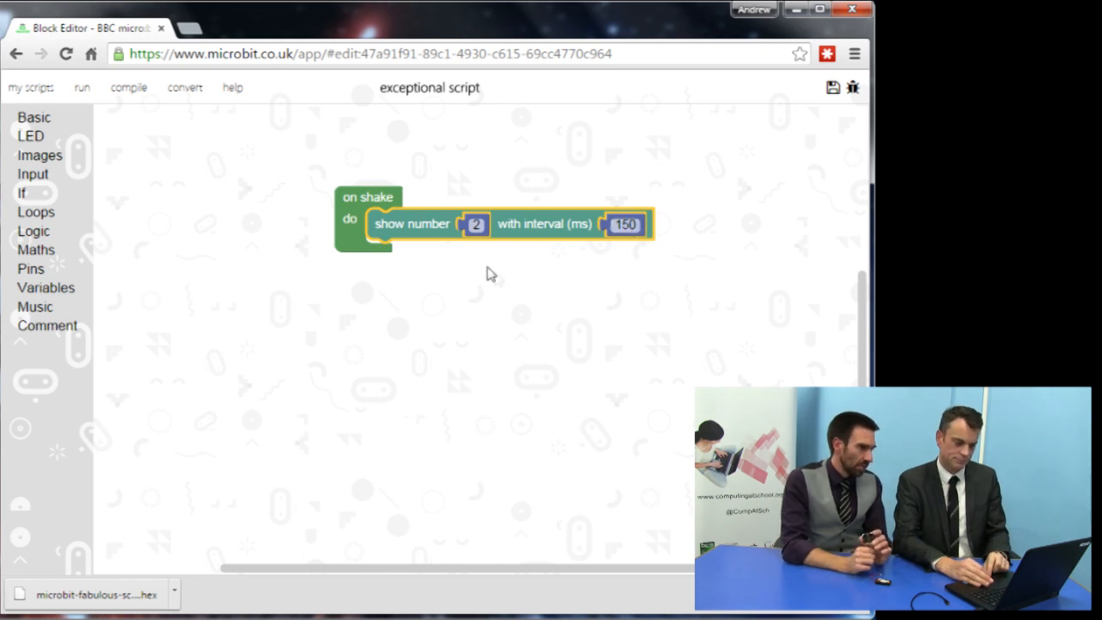
{"action": "mouse_move", "coordinate": [472, 224]}
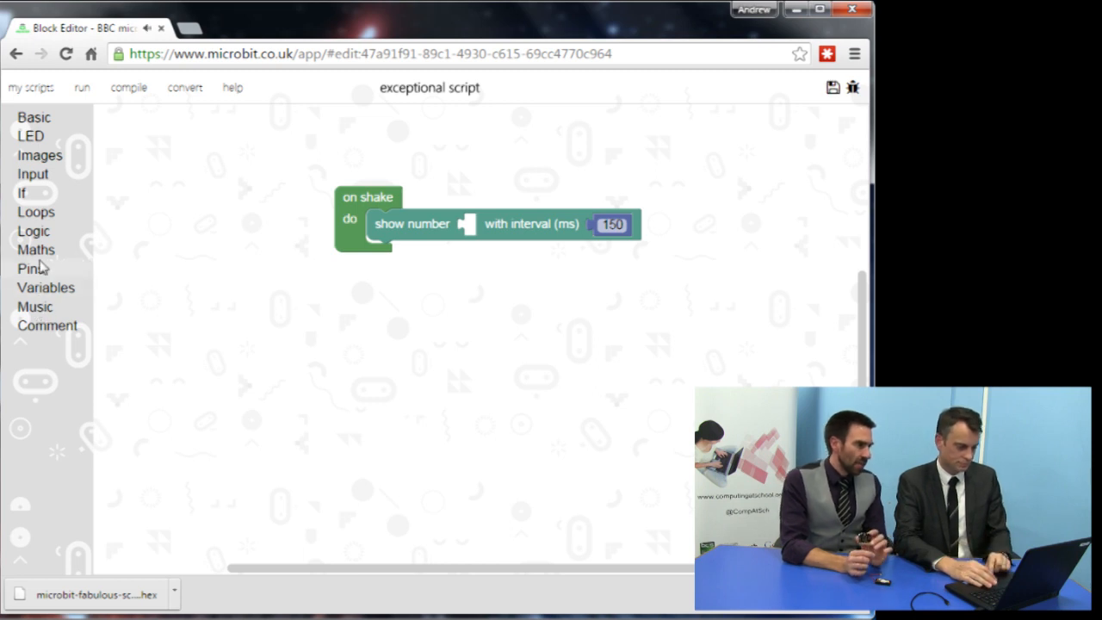
- Plug a Maths 'random number up to' block into show number so shaking shows a random value up to 6
{"action": "left_click", "coordinate": [36, 249]}
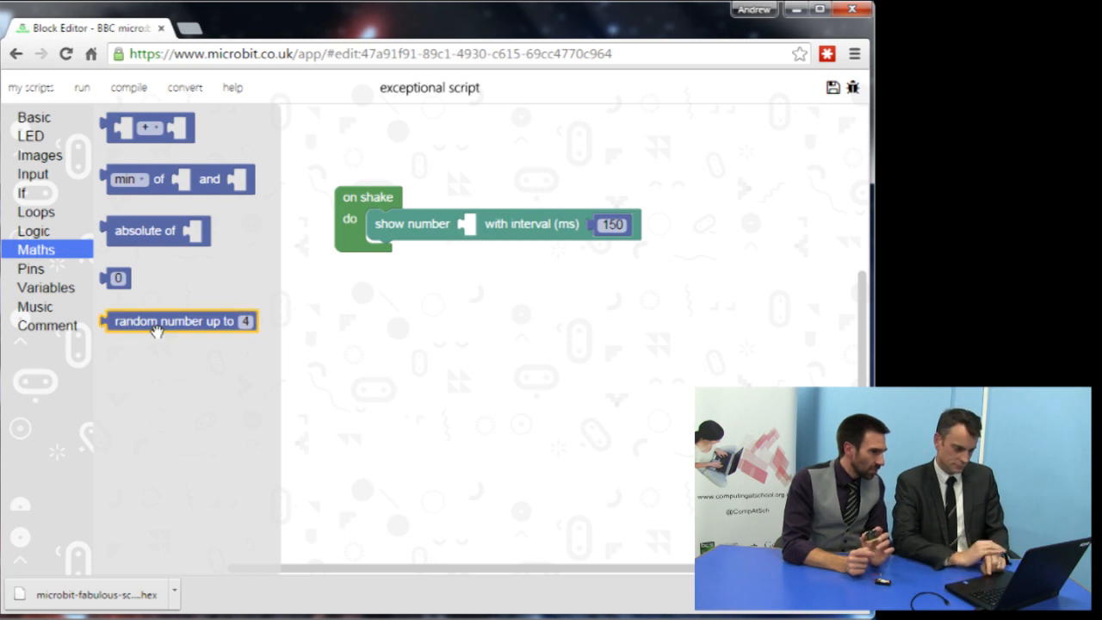
{"action": "left_click_drag", "start_coordinate": [172, 320], "coordinate": [529, 232]}
{"action": "type", "text": "6"}
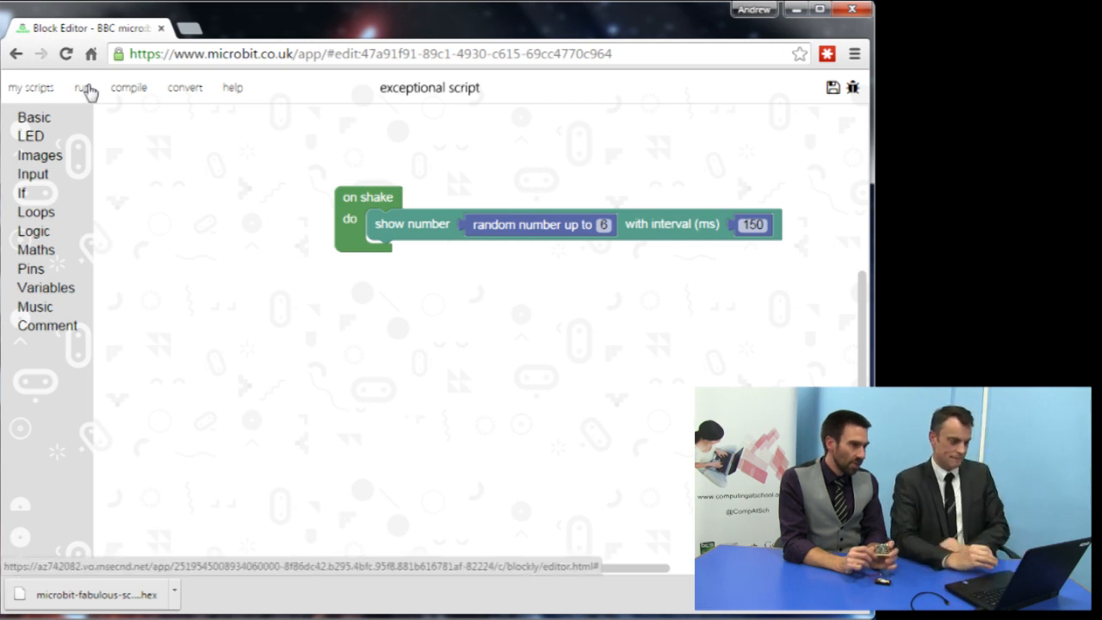
- Run the dice script in the simulator and shake the virtual micro:bit to display a number
{"action": "left_click", "coordinate": [83, 87]}
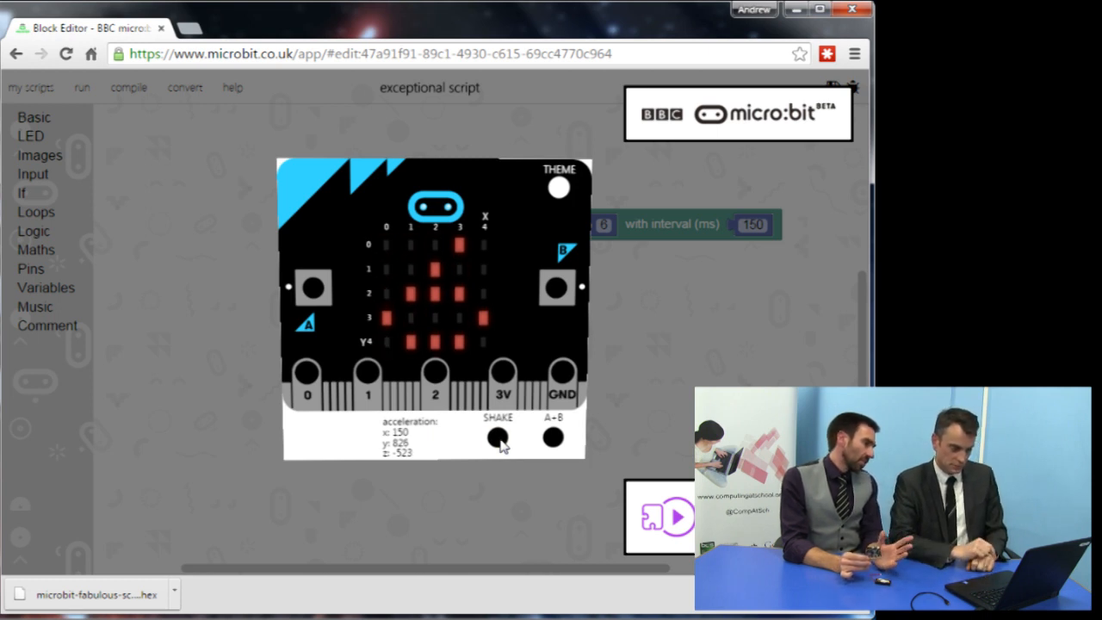
{"action": "left_click", "coordinate": [497, 437]}
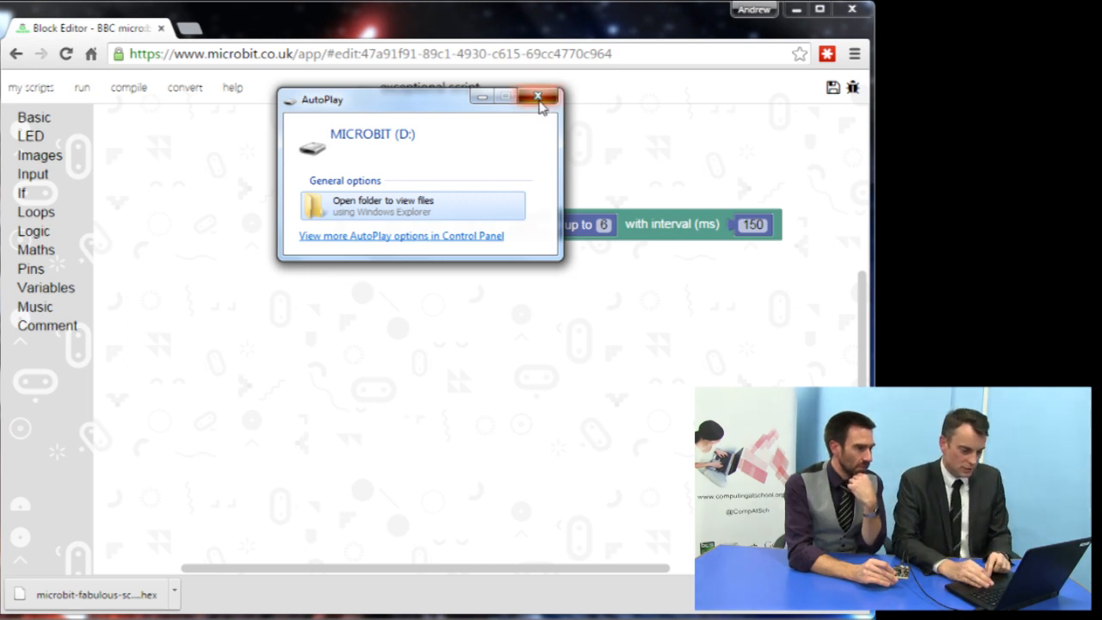
- Compile the script and save the .hex over microbit-fabulous-script.hex on the Desktop, confirming the replace
{"action": "left_click", "coordinate": [538, 96]}
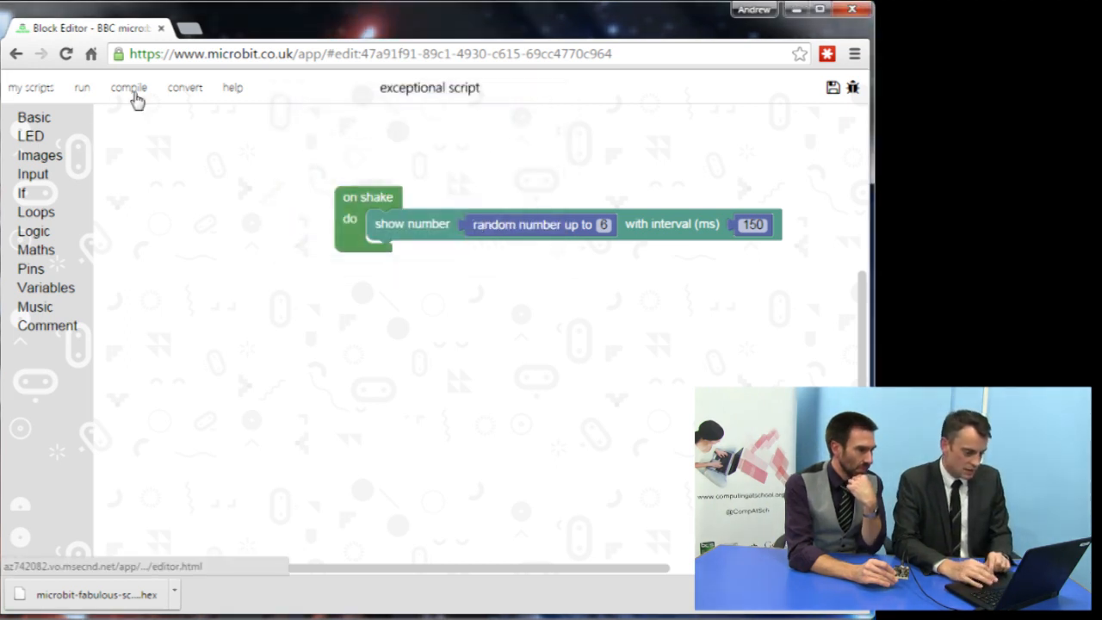
{"action": "left_click", "coordinate": [129, 87]}
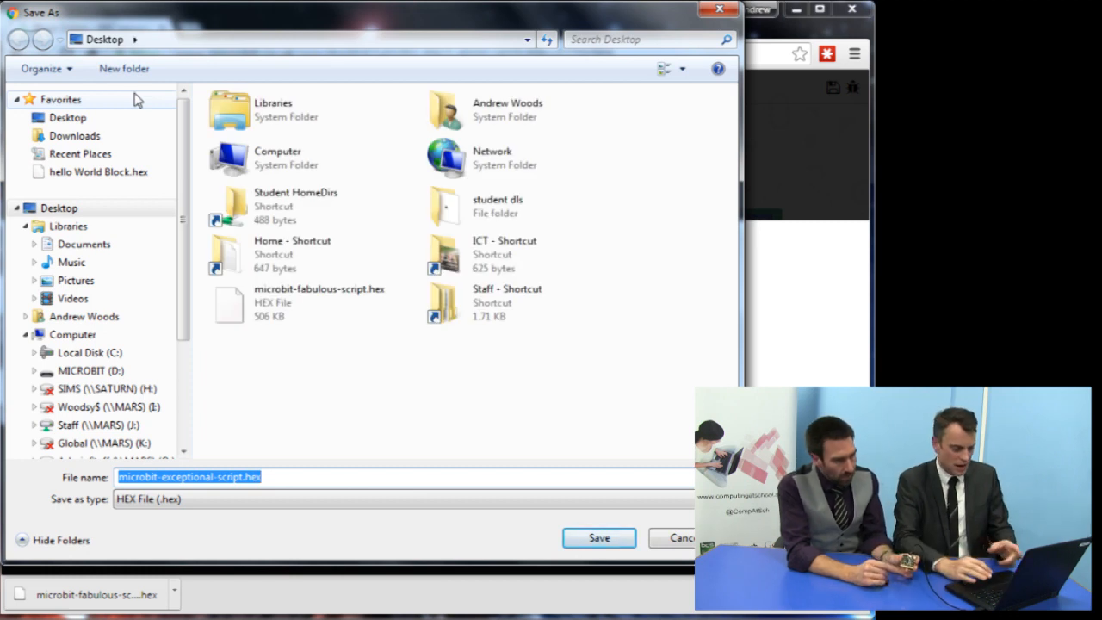
{"action": "left_click", "coordinate": [319, 303]}
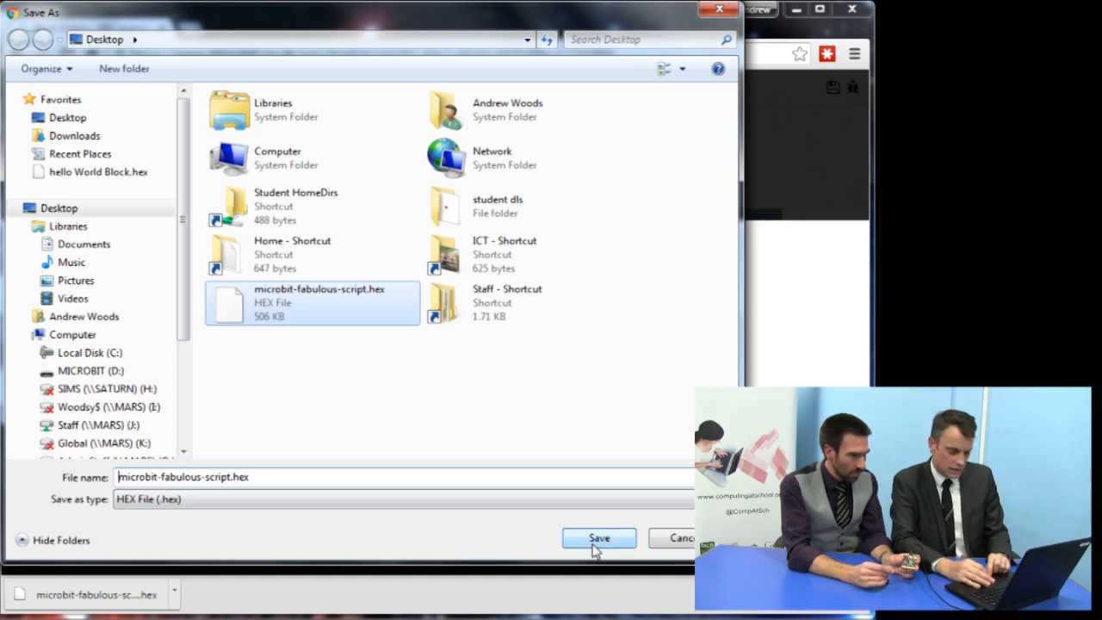
{"action": "left_click", "coordinate": [598, 537]}
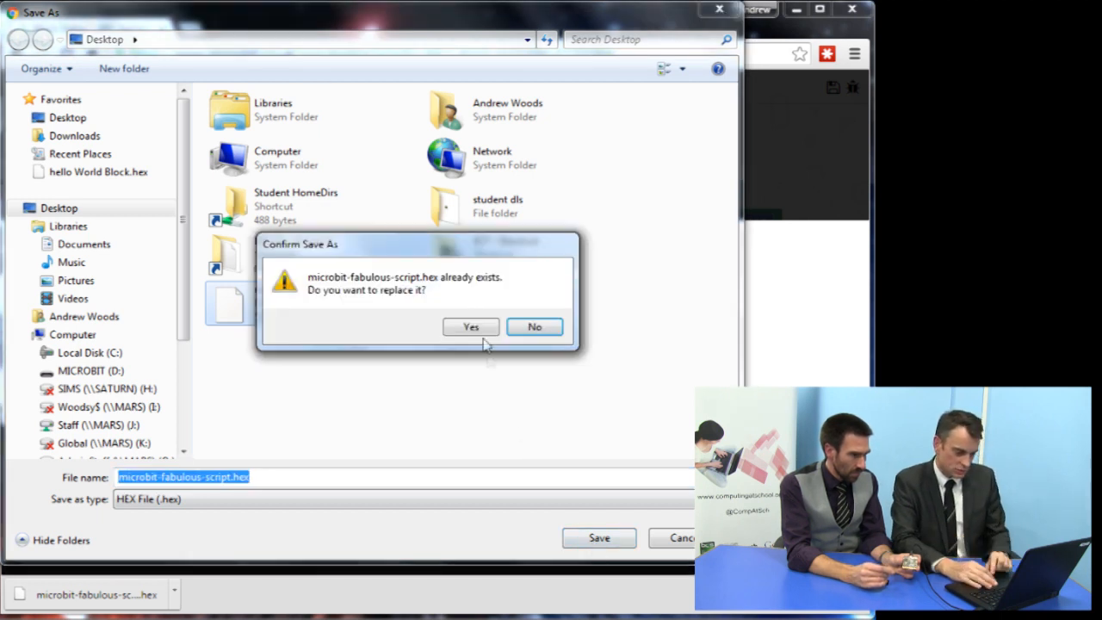
{"action": "left_click", "coordinate": [470, 327]}
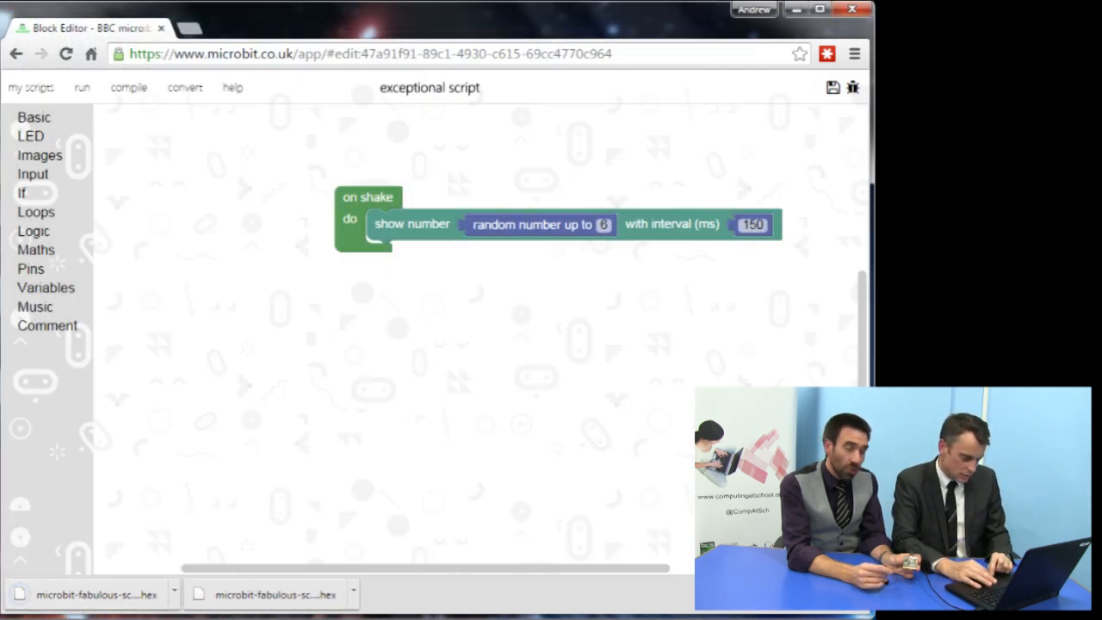